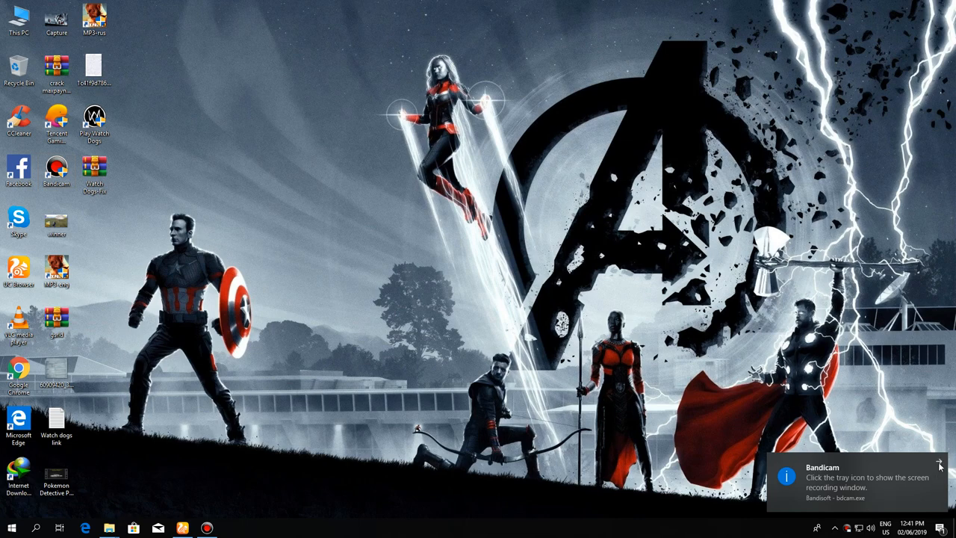
Step: Dismiss the notification, try launching Watch Dogs, then extract the fix archive and open Crack
{"action": "left_click", "coordinate": [940, 465]}
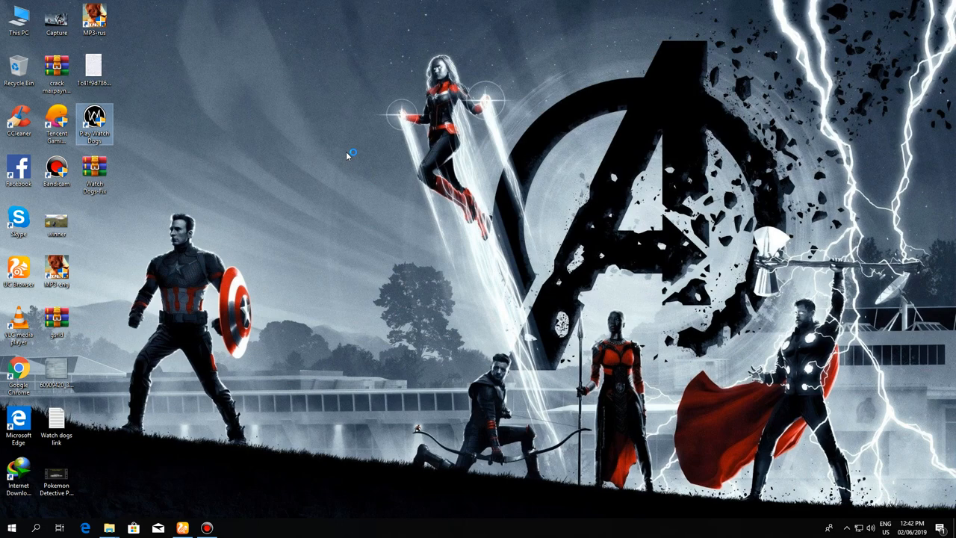
{"action": "double_click", "coordinate": [94, 122]}
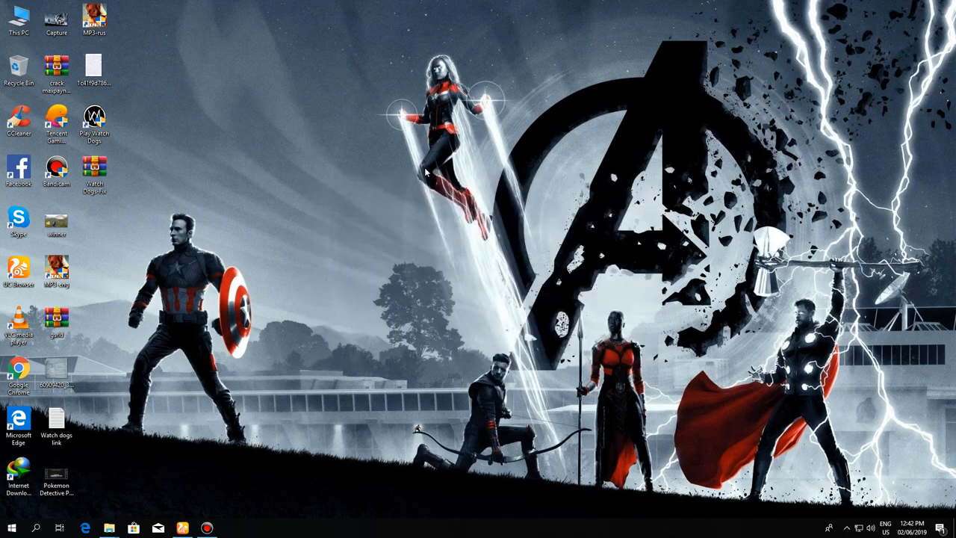
{"action": "mouse_move", "coordinate": [811, 172]}
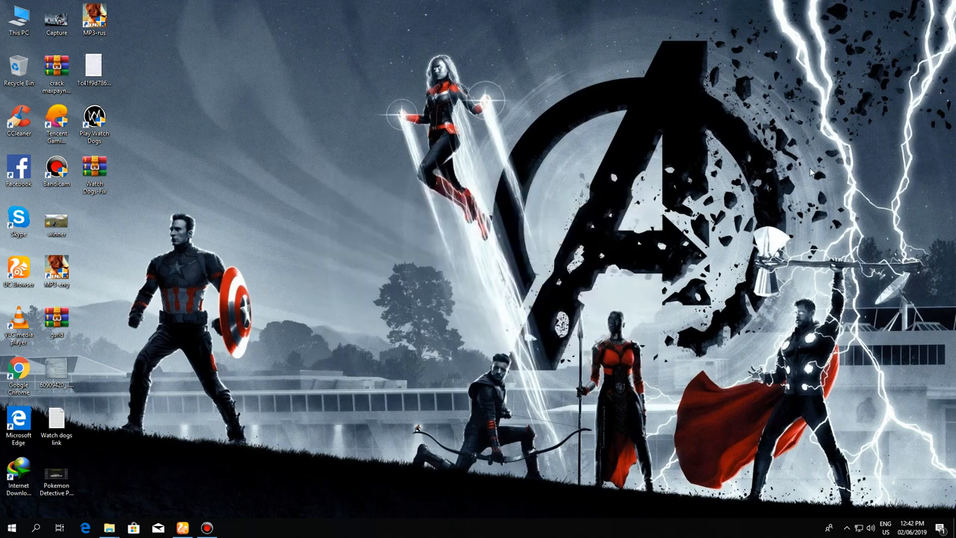
{"action": "mouse_move", "coordinate": [124, 180]}
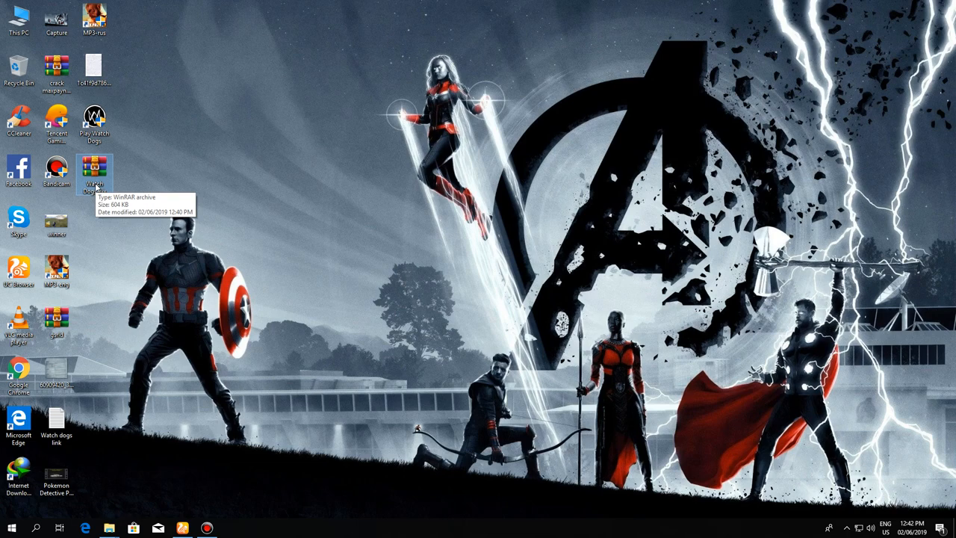
{"action": "right_click", "coordinate": [95, 171]}
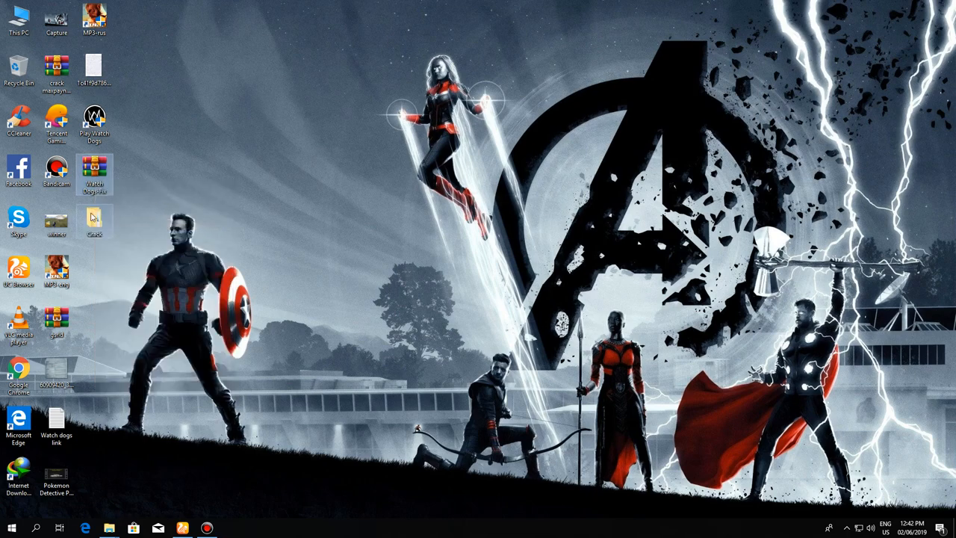
{"action": "double_click", "coordinate": [94, 216]}
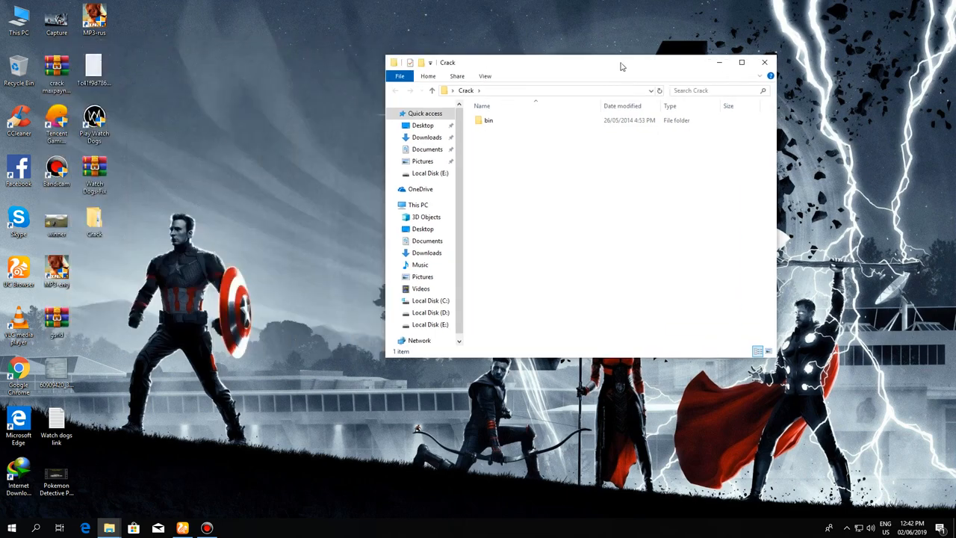
Step: Select the bin folder inside the Crack window to copy it
{"action": "left_click", "coordinate": [488, 120]}
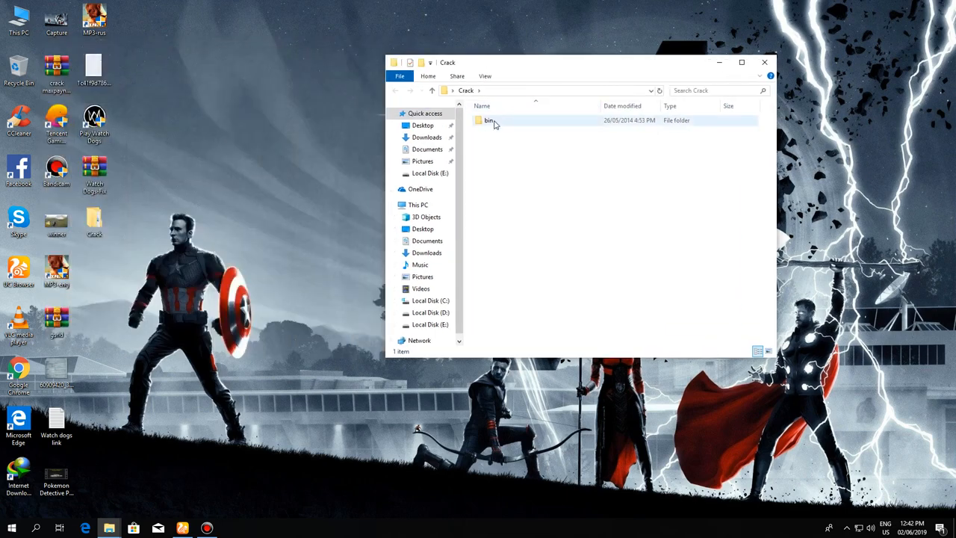
{"action": "left_click", "coordinate": [489, 120]}
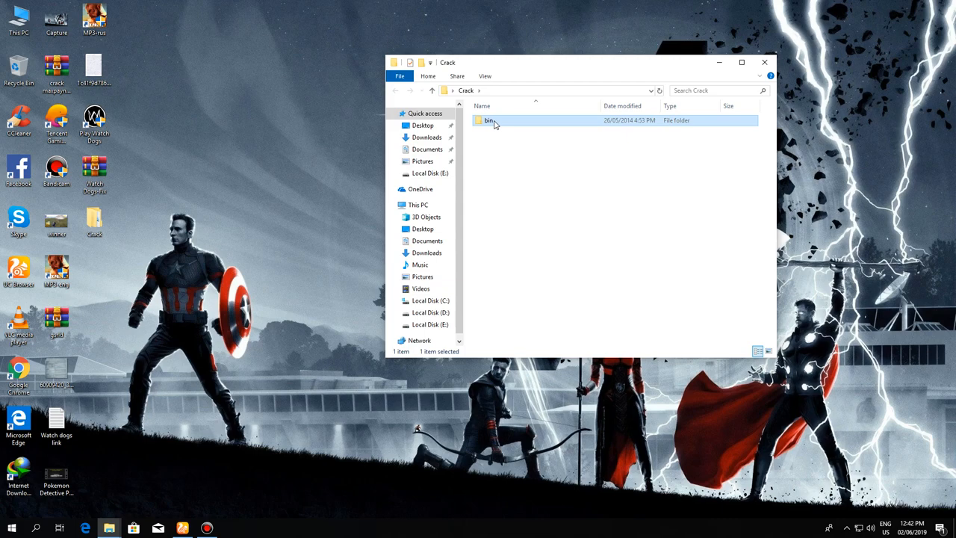
{"action": "double_click", "coordinate": [489, 120]}
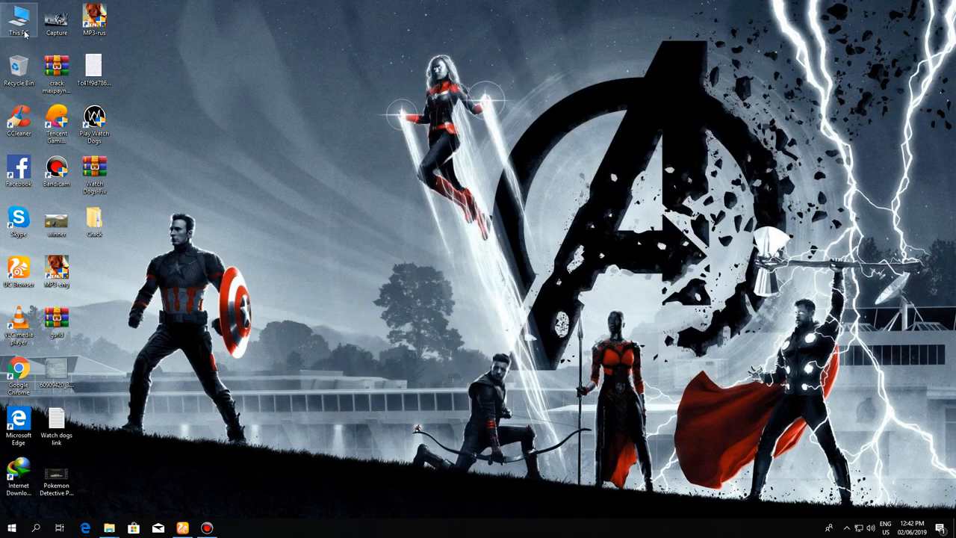
Step: Open This PC, check Local Disk (E:), then open the Watch Dogs folder on Local Disk (D:)
{"action": "double_click", "coordinate": [19, 18]}
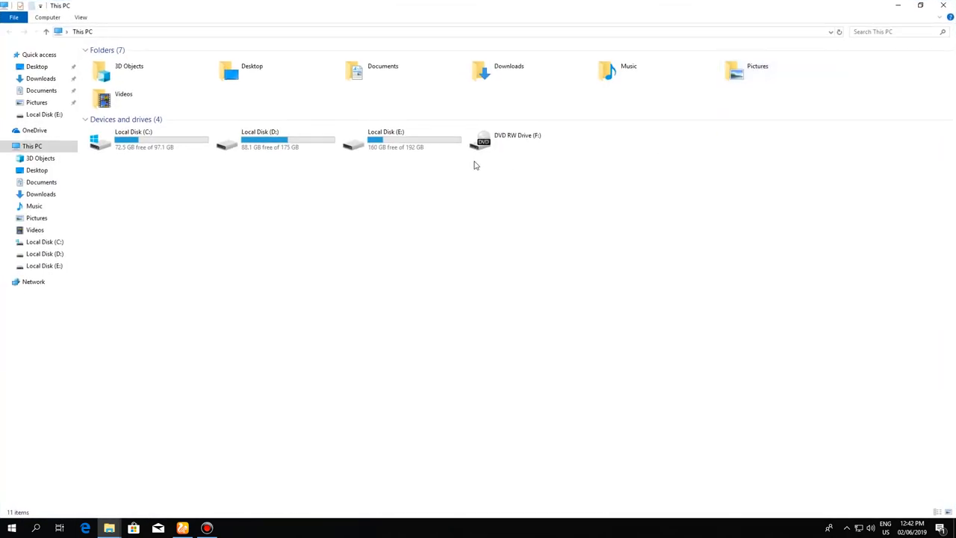
{"action": "double_click", "coordinate": [385, 140]}
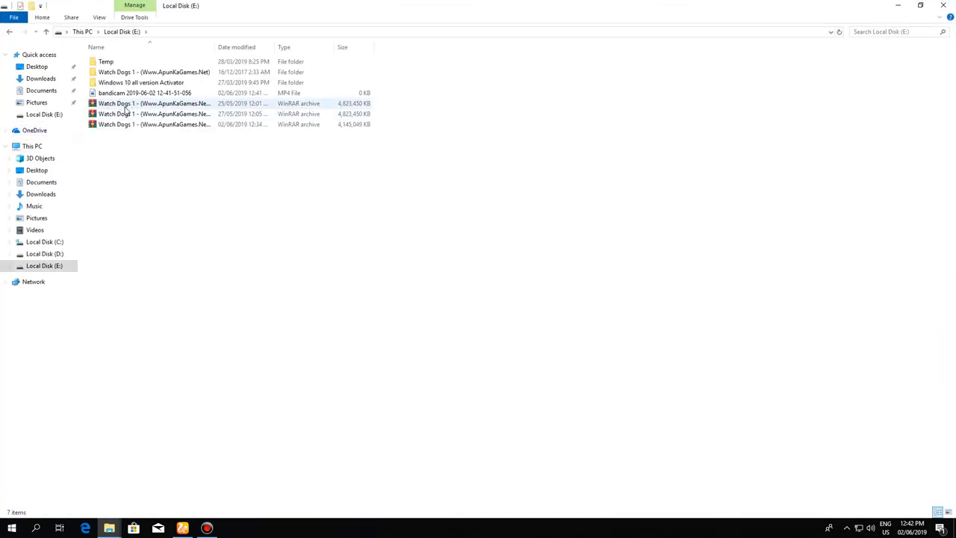
{"action": "left_click", "coordinate": [33, 146]}
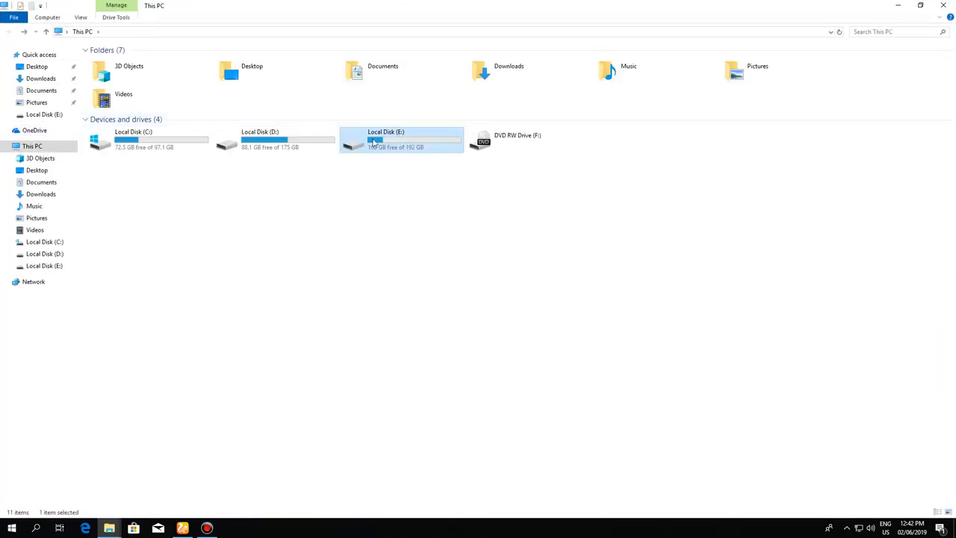
{"action": "double_click", "coordinate": [260, 140]}
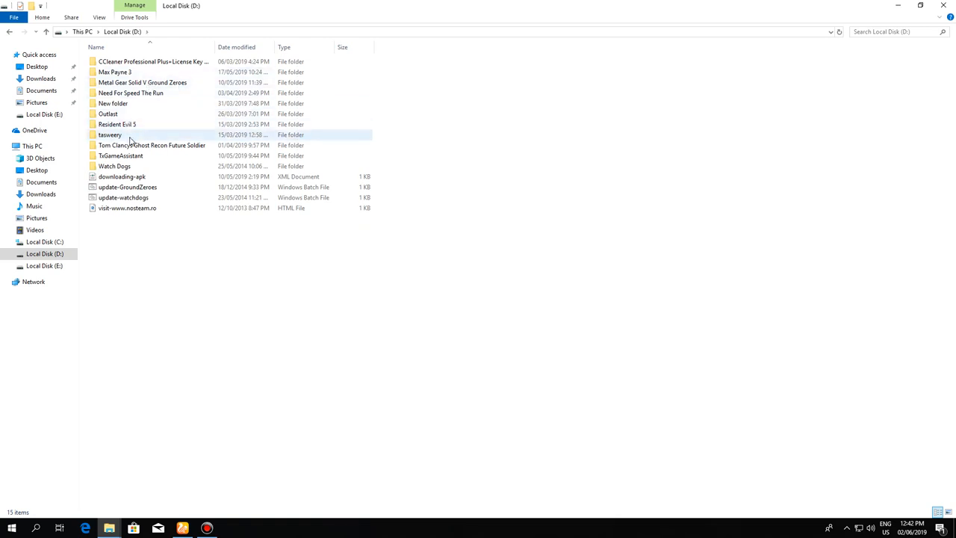
{"action": "left_click", "coordinate": [108, 113]}
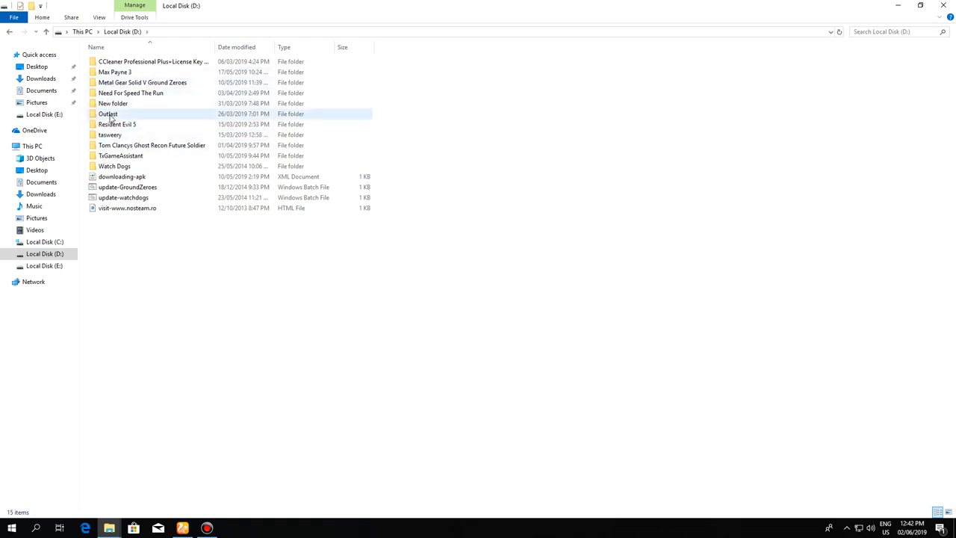
{"action": "left_click", "coordinate": [114, 166]}
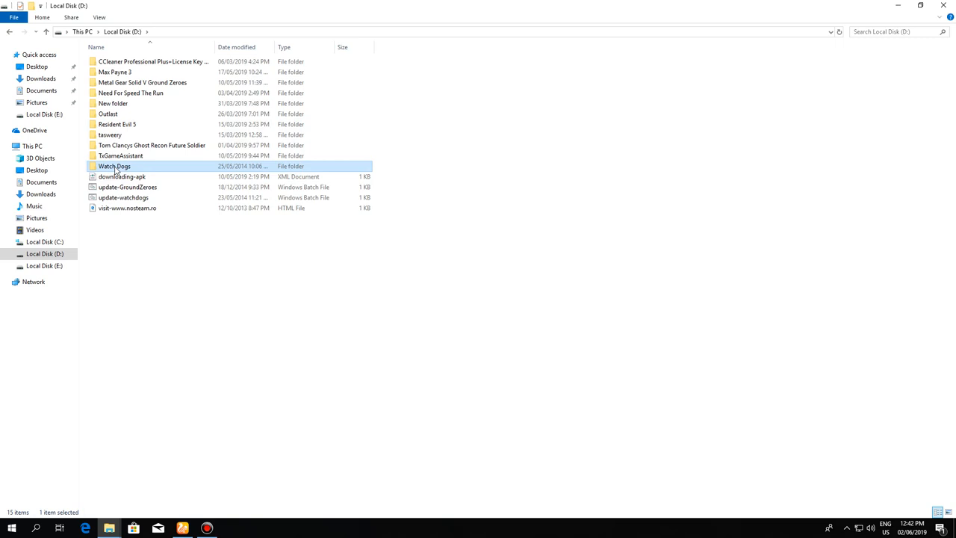
{"action": "double_click", "coordinate": [114, 165]}
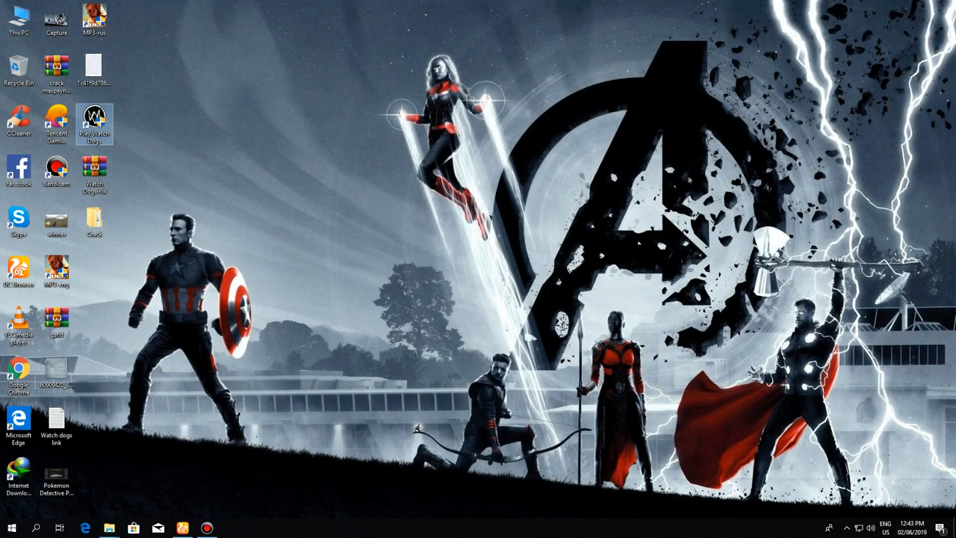
{"action": "mouse_move", "coordinate": [453, 340]}
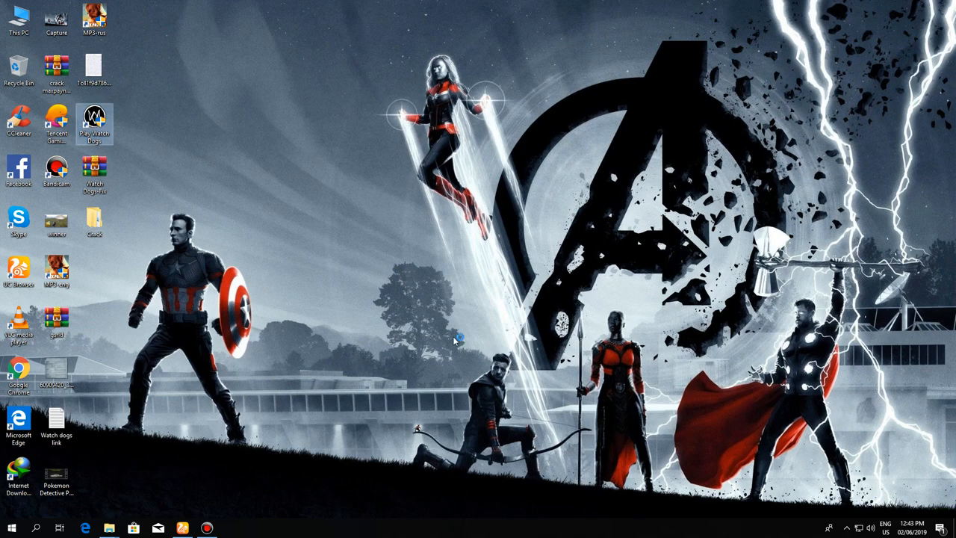
Step: Launch Watch Dogs from the Play Watch Dogs desktop shortcut
{"action": "double_click", "coordinate": [94, 116]}
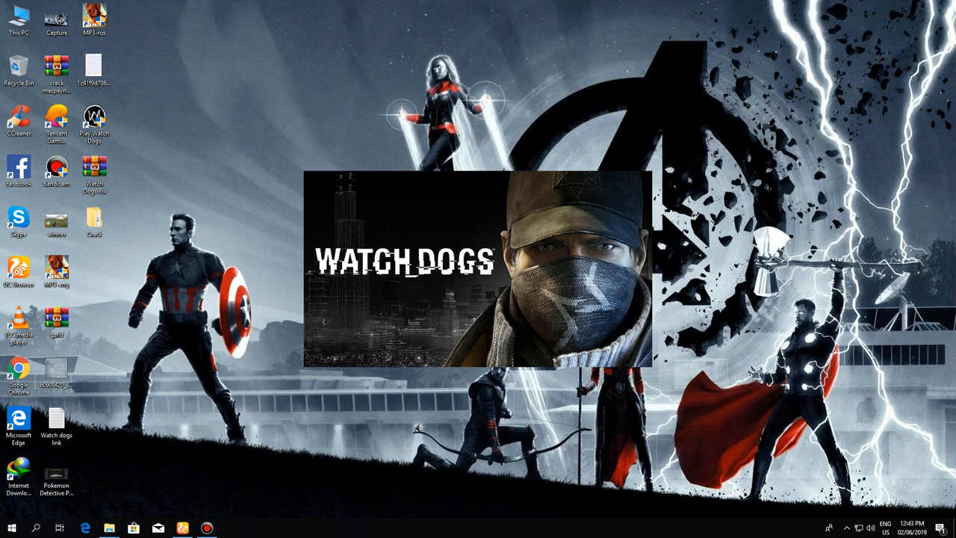